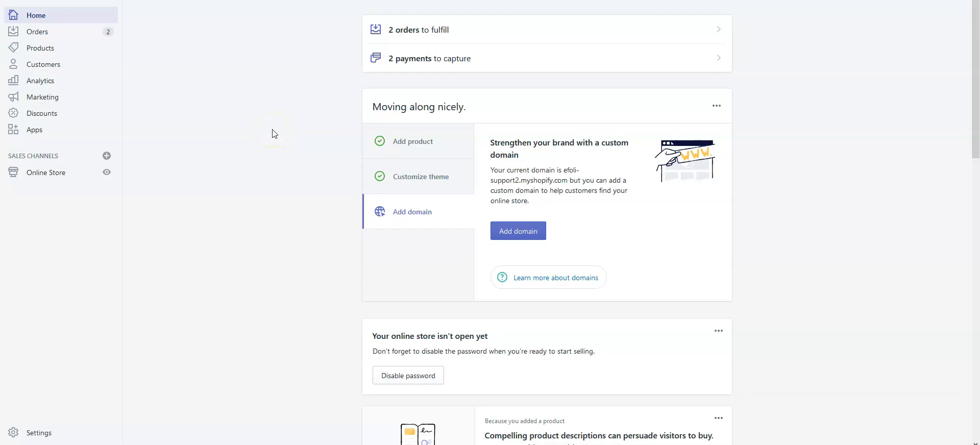
mouse_move(272, 134)
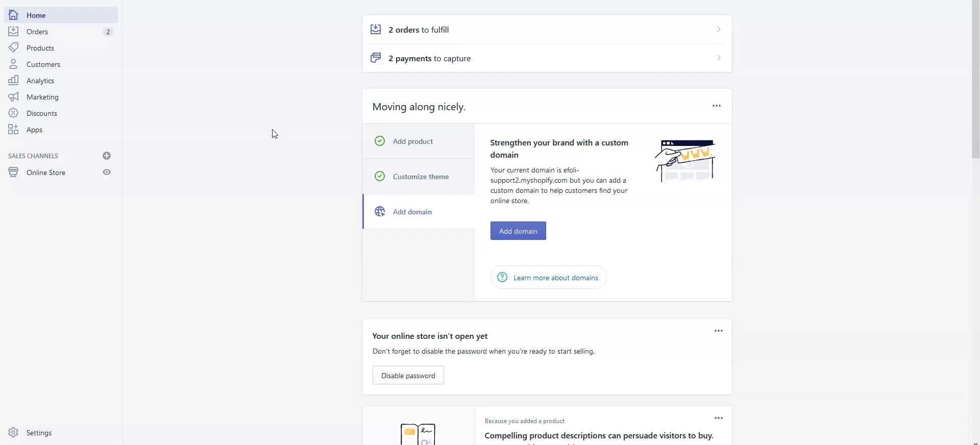
mouse_move(808, 252)
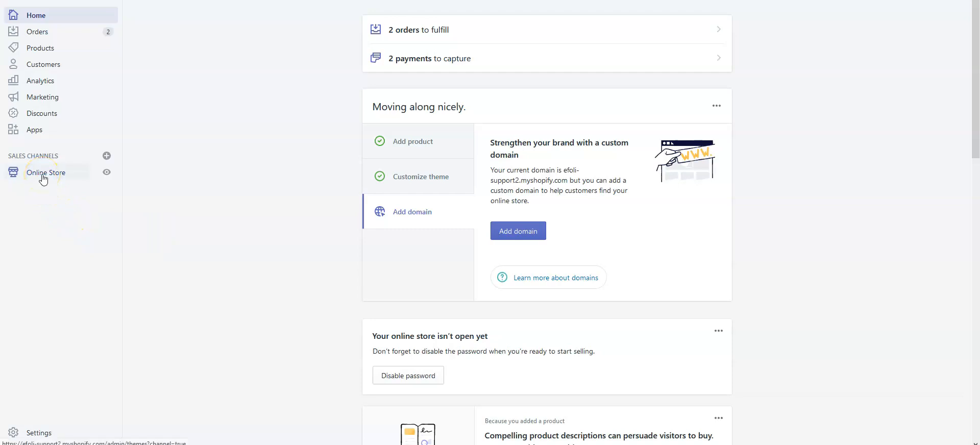
Open the current Debut theme in the theme editor from Online Store
click(45, 172)
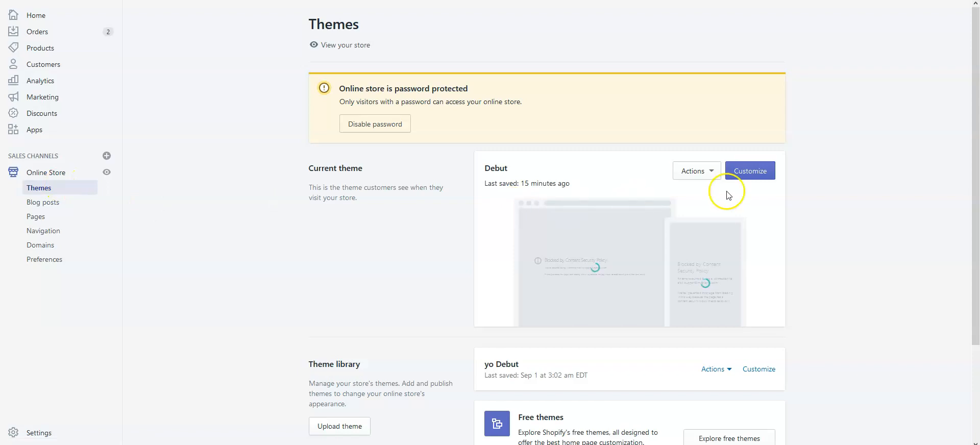
click(749, 170)
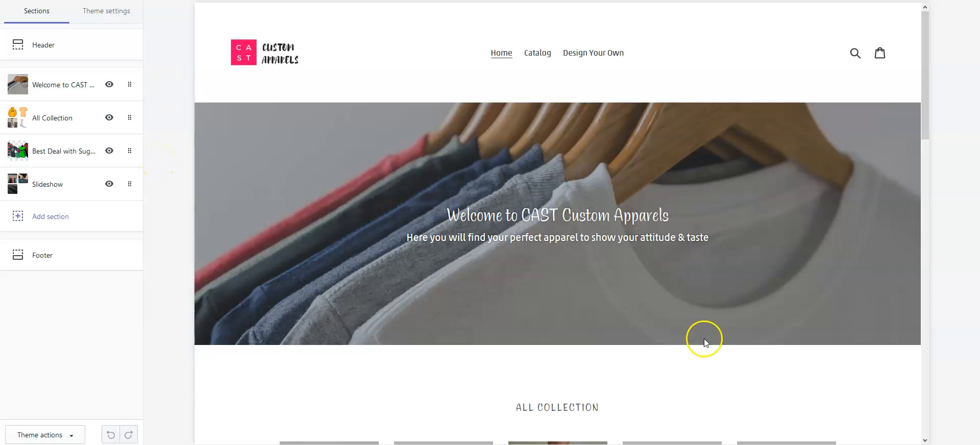
mouse_move(182, 200)
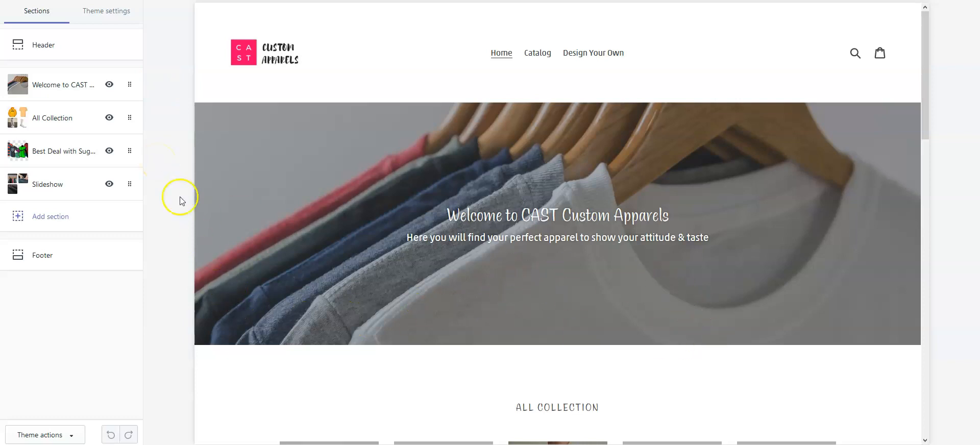
Set the Welcome banner's button label to 'Design Your Own'
click(64, 84)
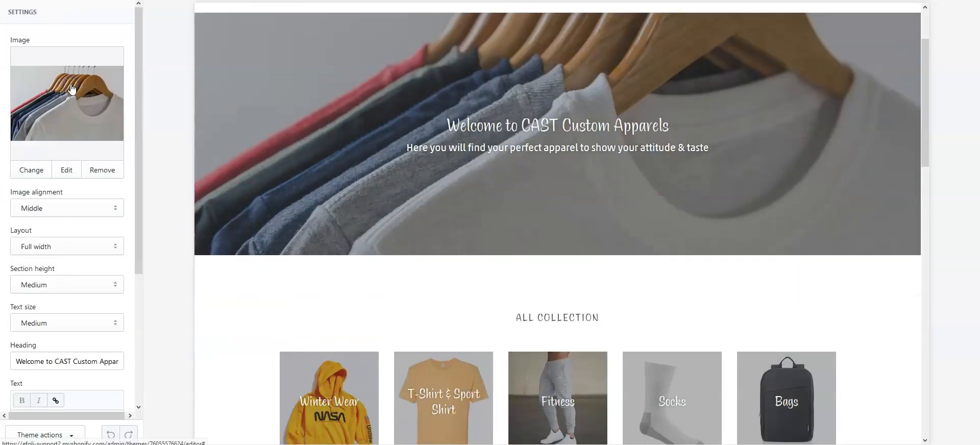
scroll(down, 3)
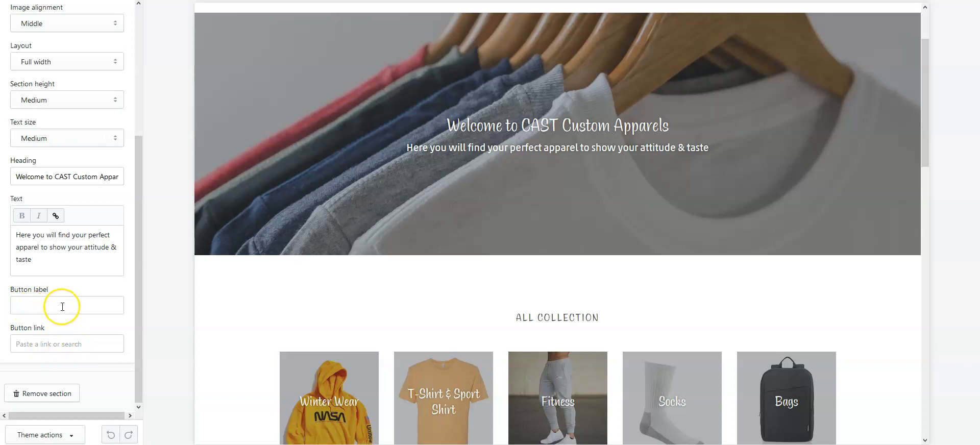
click(66, 305)
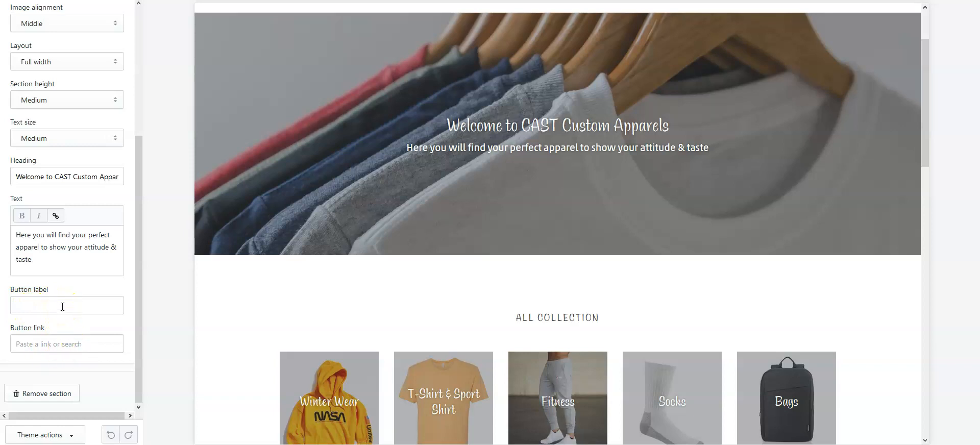
click(66, 306)
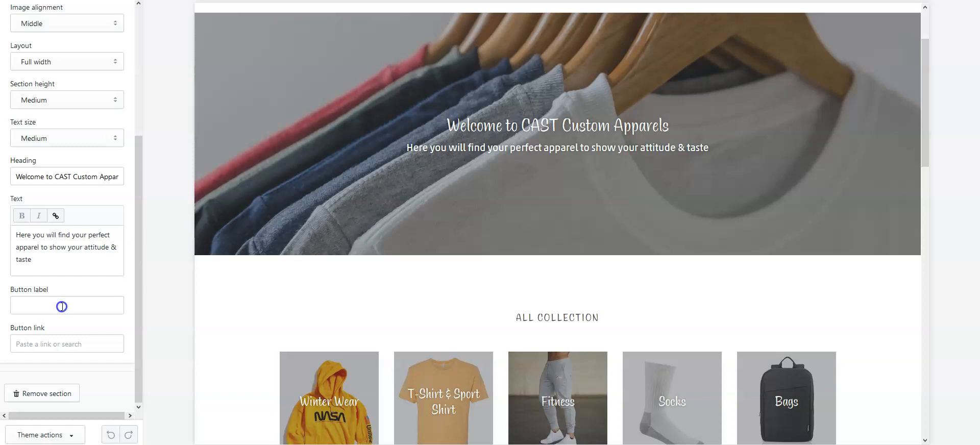
click(66, 305)
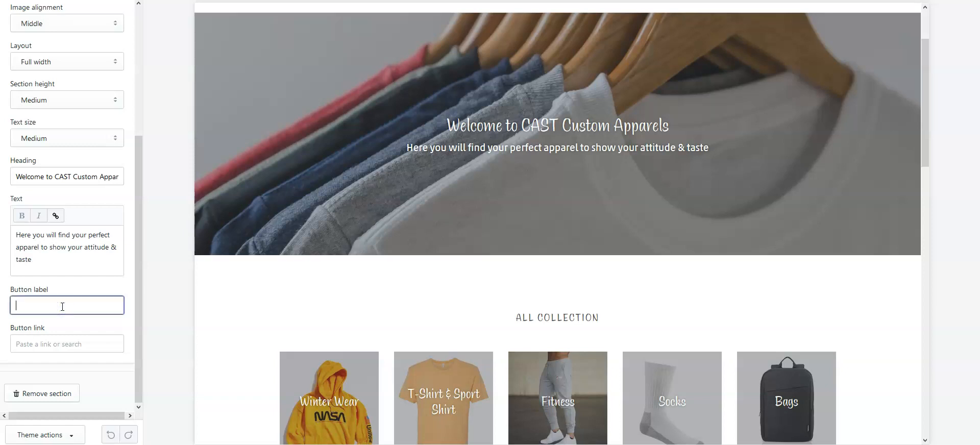
text(Design Your Own)
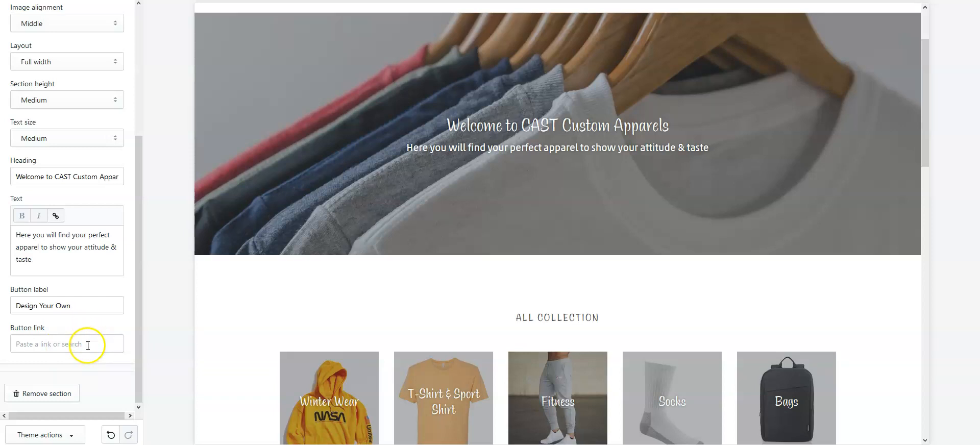
Link the banner button to the 'Customize Product With Products Designer' page
click(67, 343)
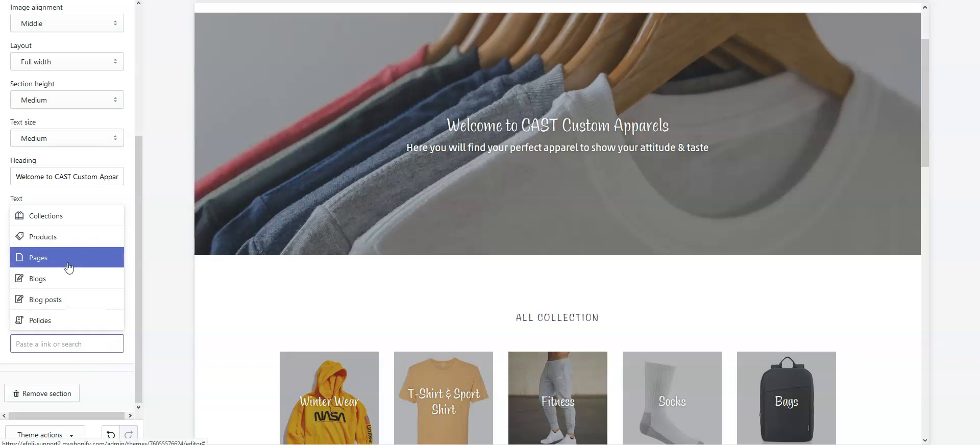
click(37, 256)
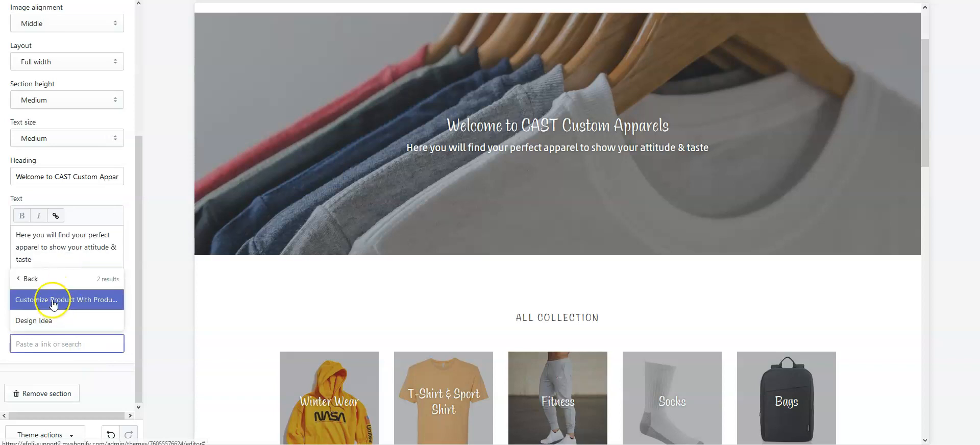
mouse_move(66, 303)
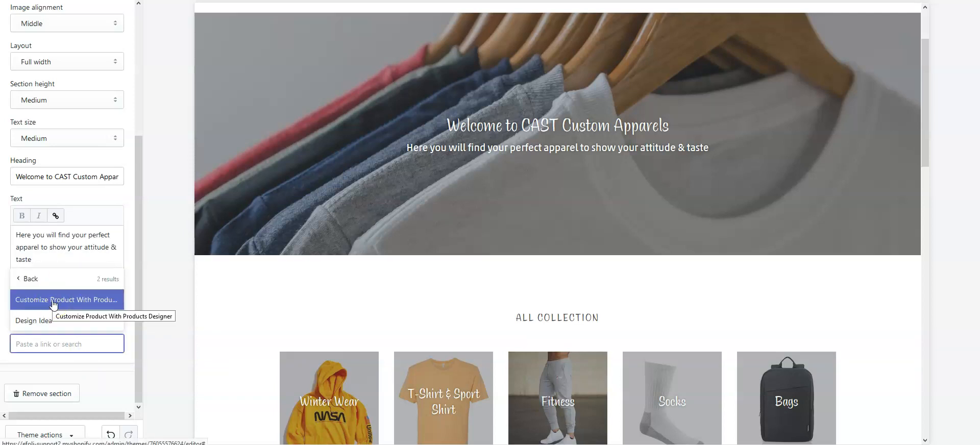
click(67, 300)
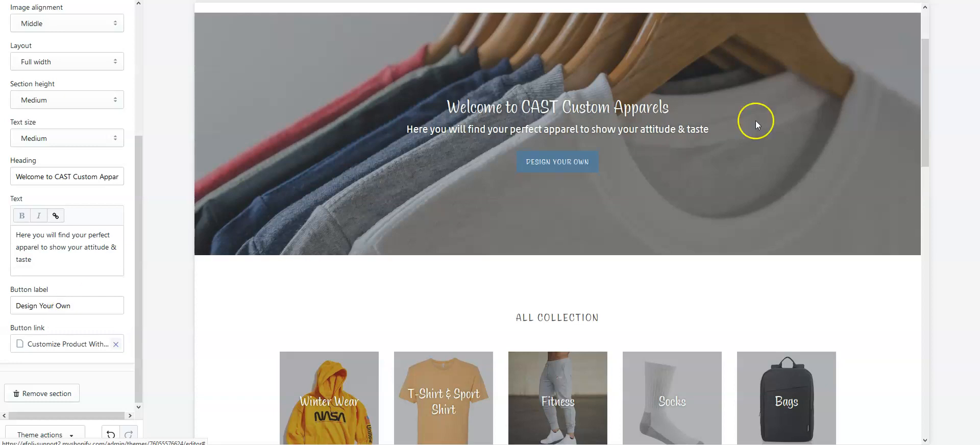
mouse_move(511, 132)
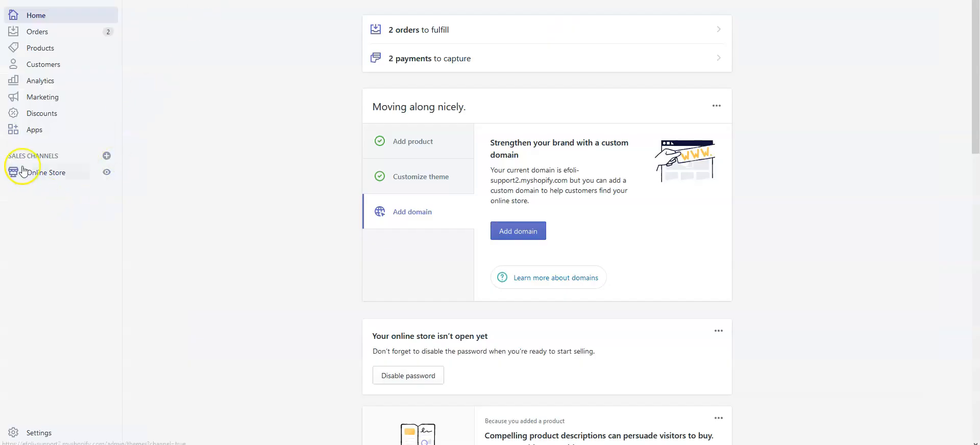
Open the Main menu from Online Store > Navigation
click(46, 172)
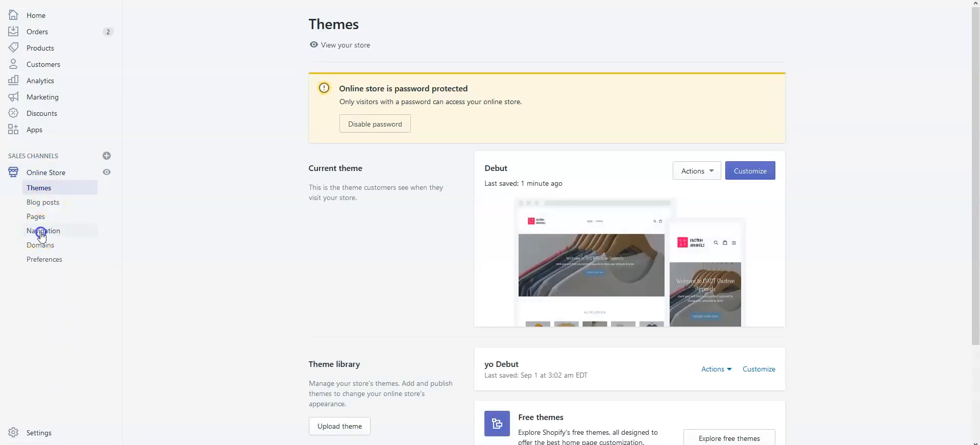
click(44, 231)
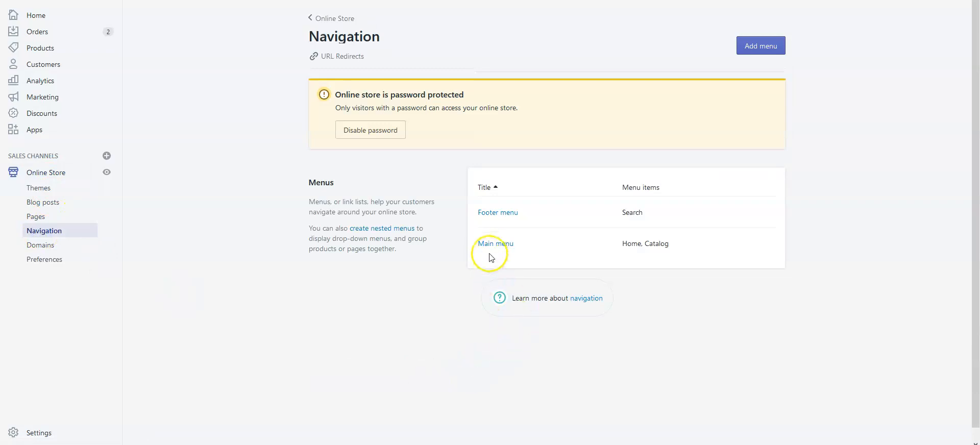
click(495, 243)
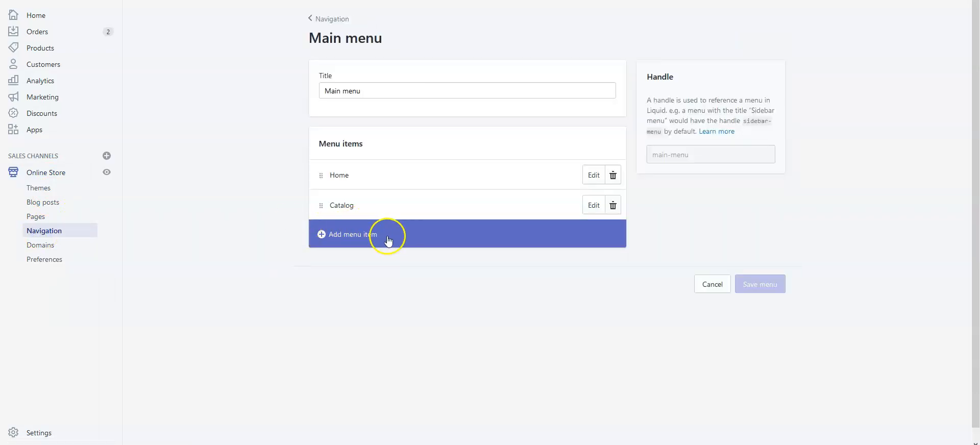
Add a new menu item named 'Design Your Own' and browse Pages for its link
click(347, 234)
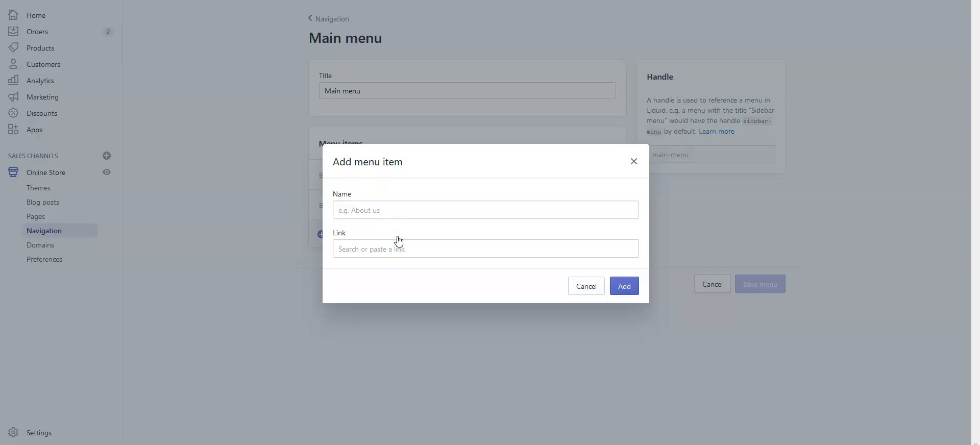
click(485, 209)
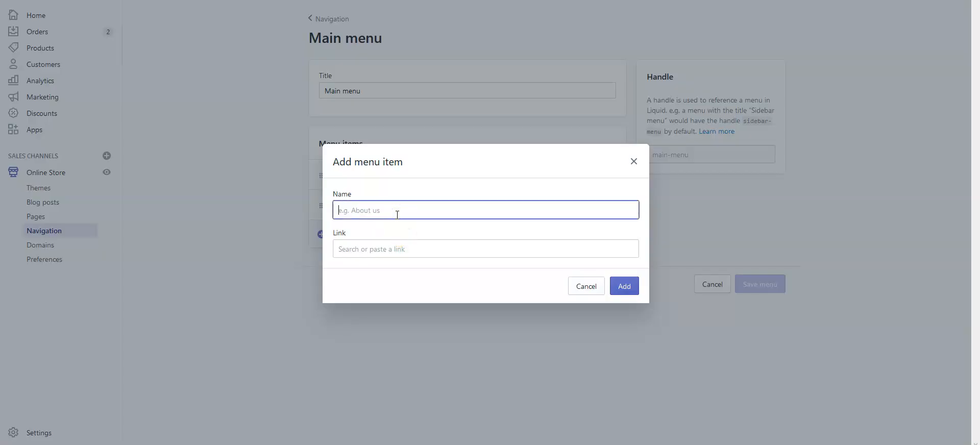
text(Design)
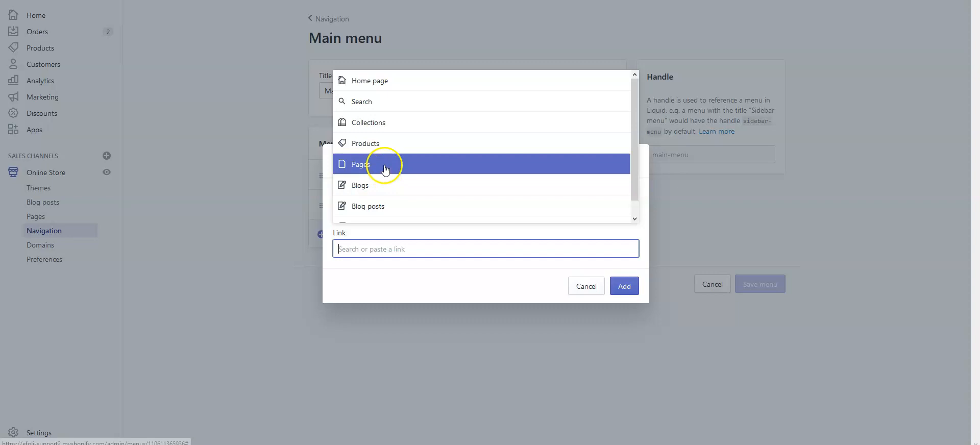
click(361, 164)
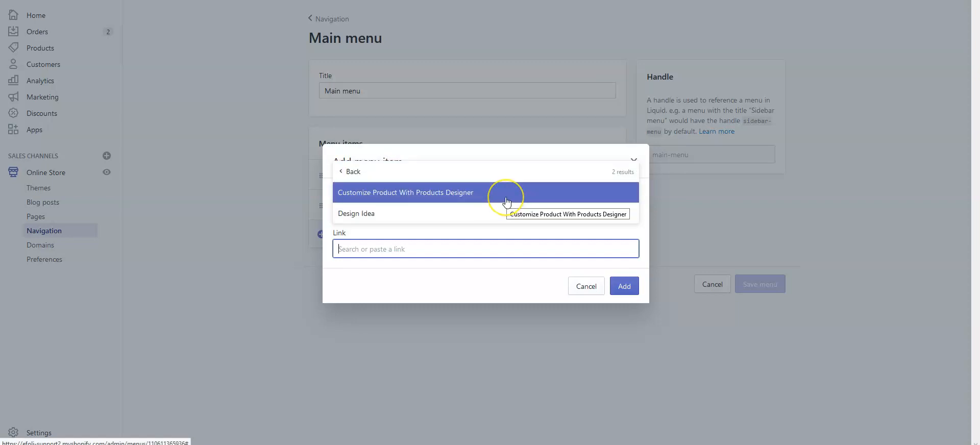
Link the item to 'Customize Product With Products Designer', add it, and save the menu
click(405, 192)
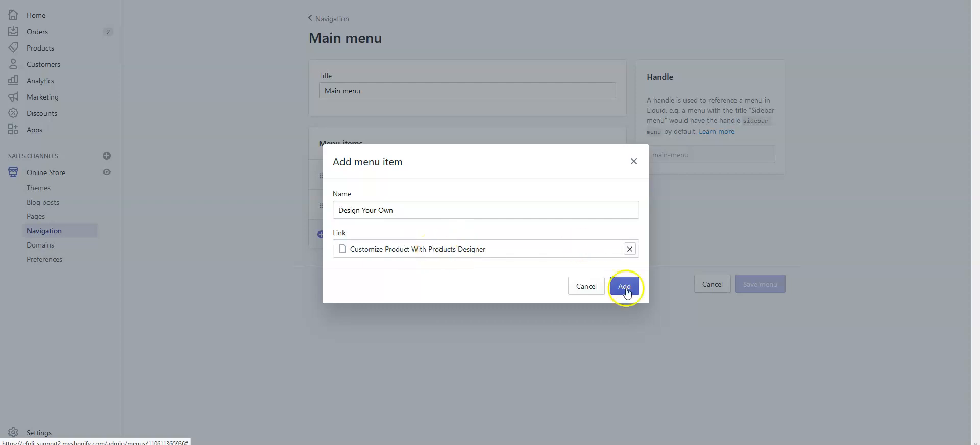
click(623, 286)
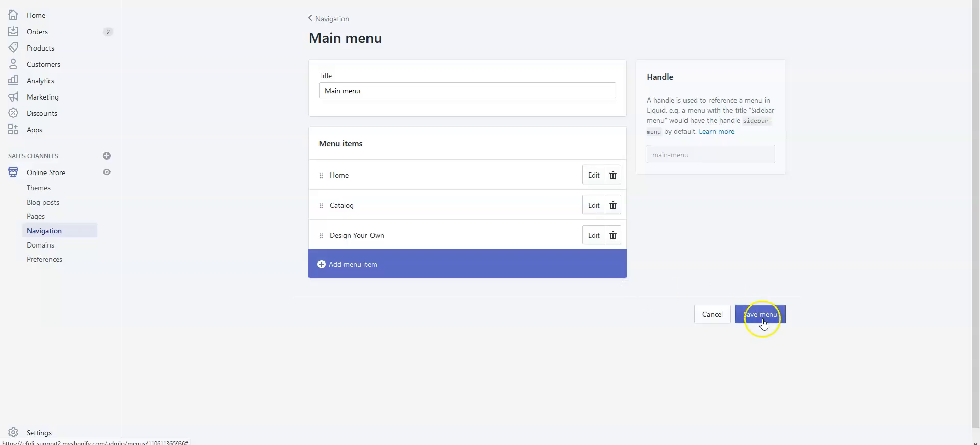
click(759, 314)
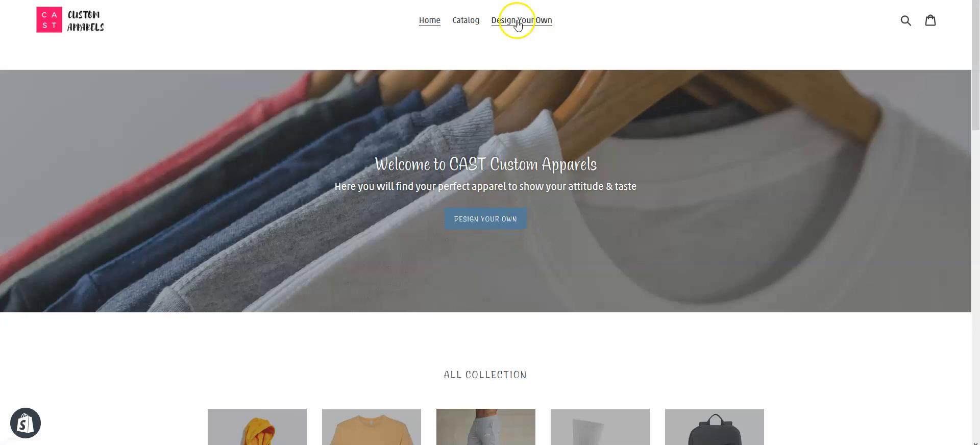
mouse_move(467, 243)
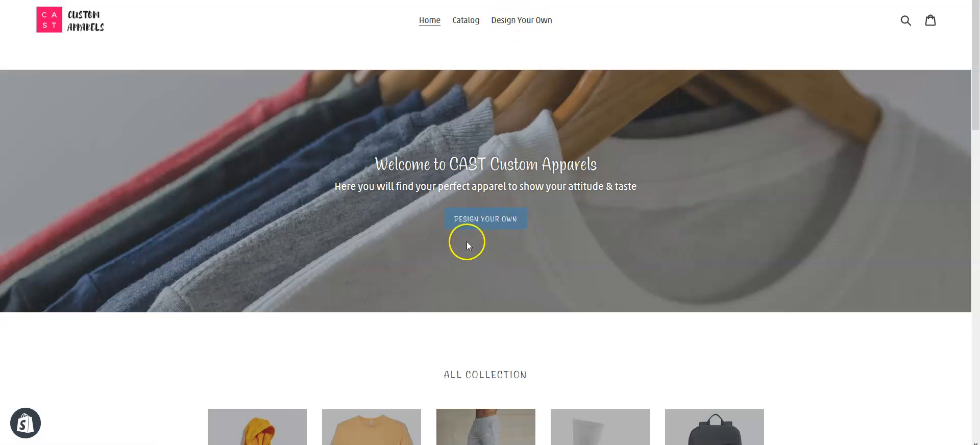
mouse_move(468, 259)
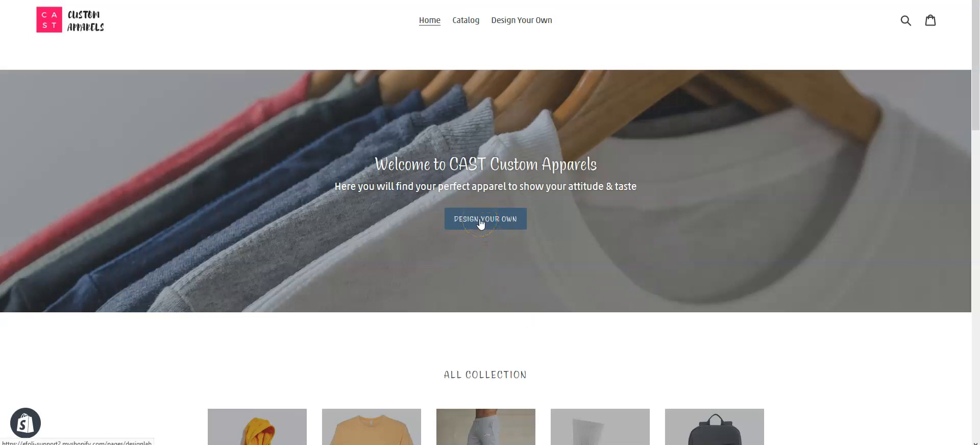
Test the banner's Design Your Own button, then go back to the home page
click(484, 219)
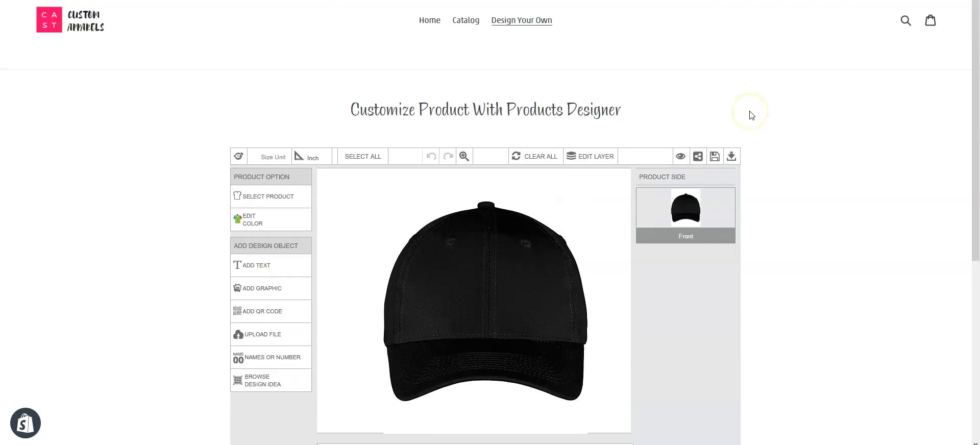
click(428, 20)
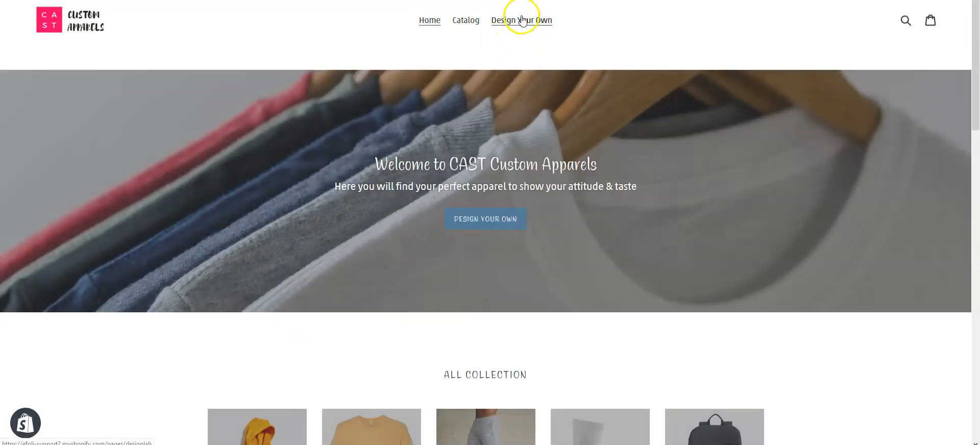
Test the Design Your Own header tab, then return Home and scroll down
click(521, 20)
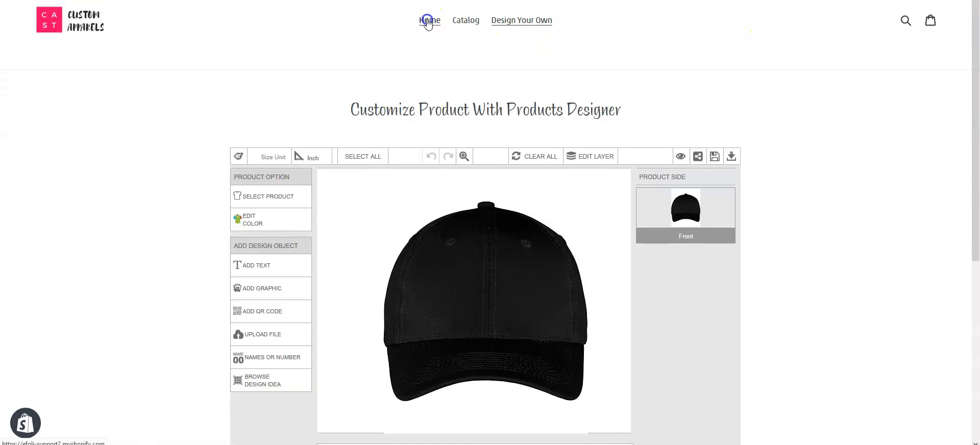
click(429, 20)
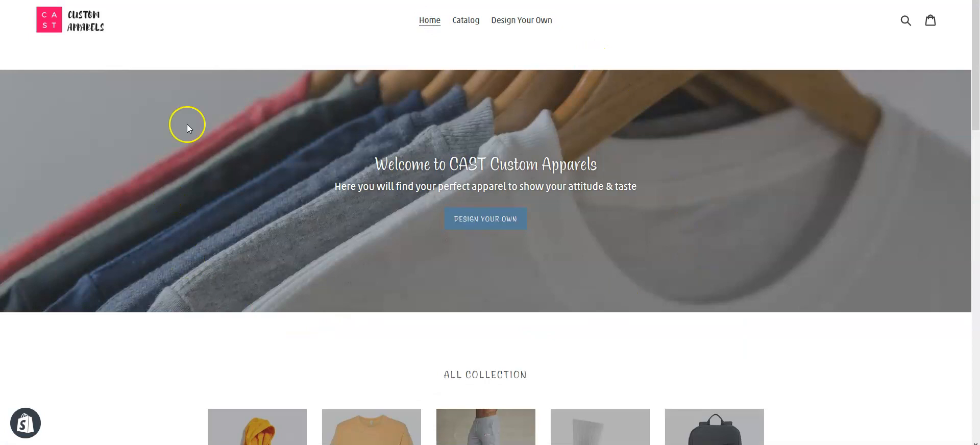
mouse_move(655, 92)
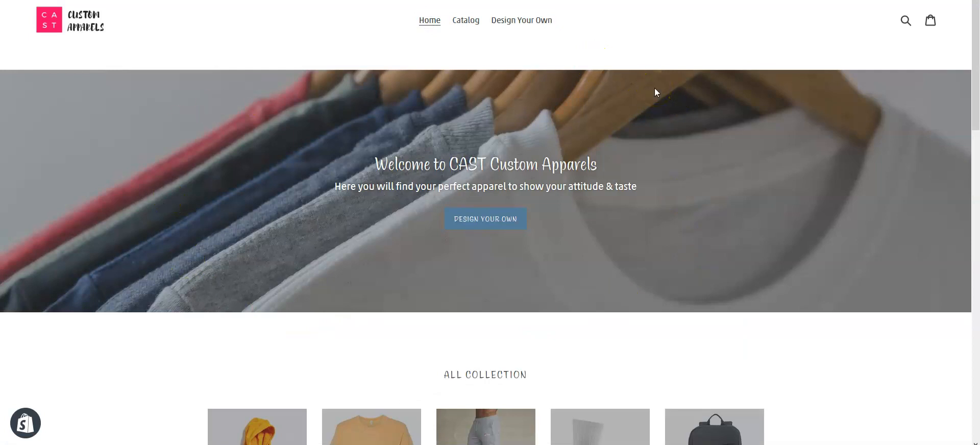
scroll(down, 3)
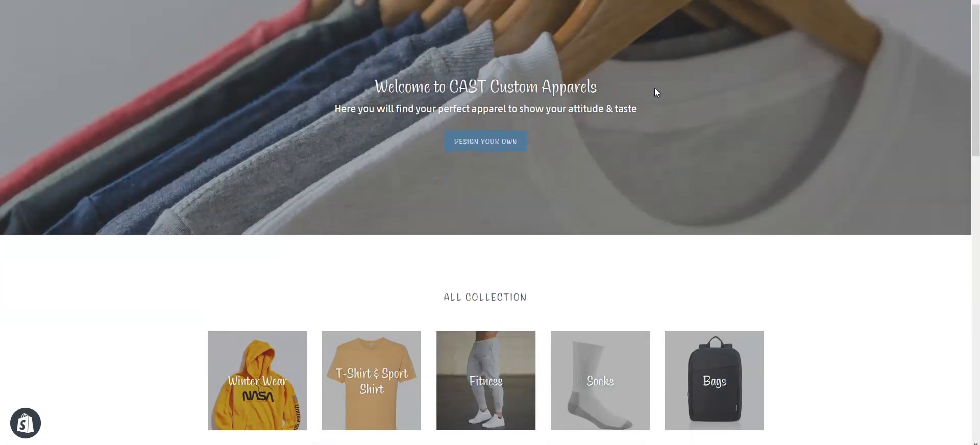